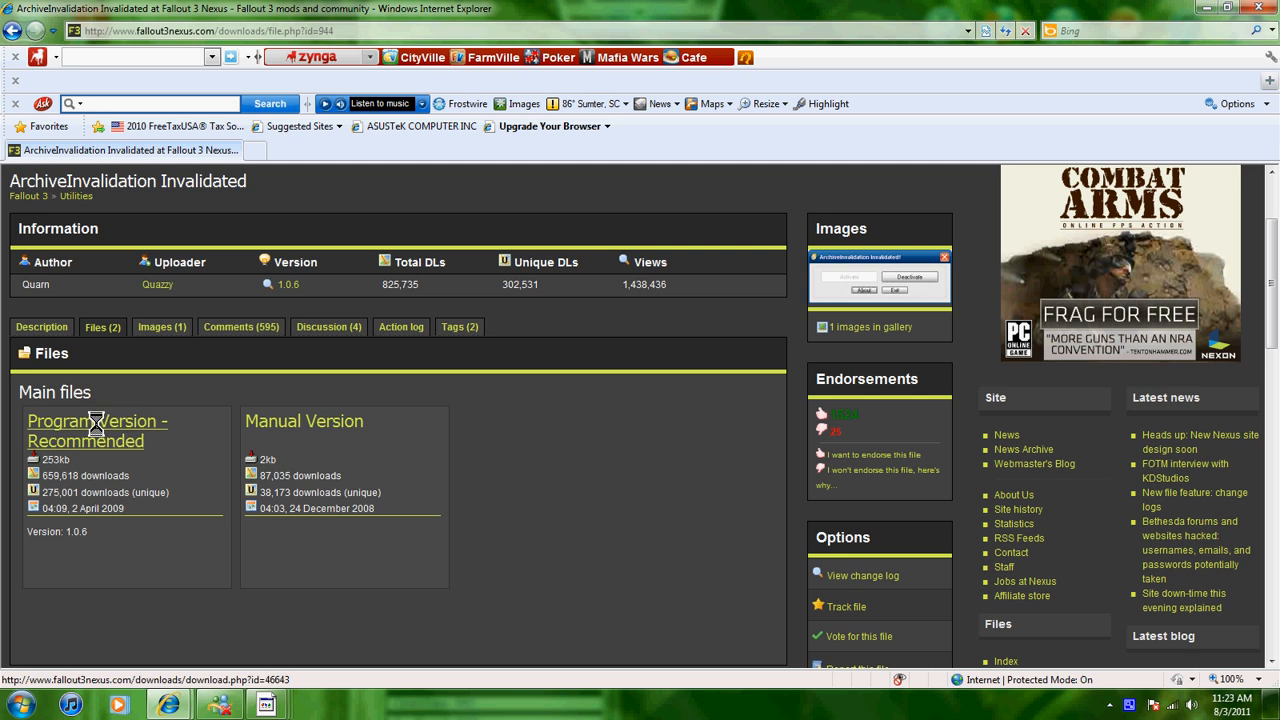
Download the 'Program Version - Recommended' file of ArchiveInvalidation Invalidated from Fallout 3 Nexus.
{"action": "left_click", "coordinate": [96, 420]}
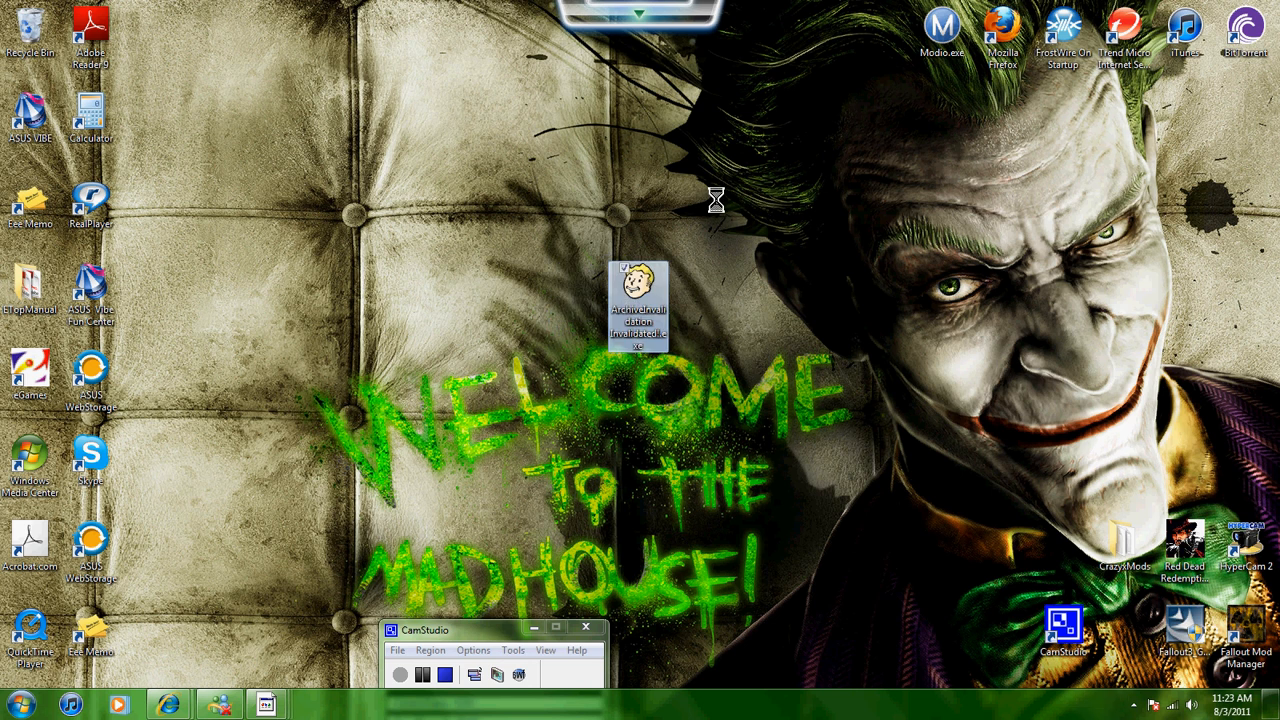
Run the downloaded ArchiveInvalidation Invalidated program from the desktop, raising its Program Files warning.
{"action": "left_click", "coordinate": [638, 300]}
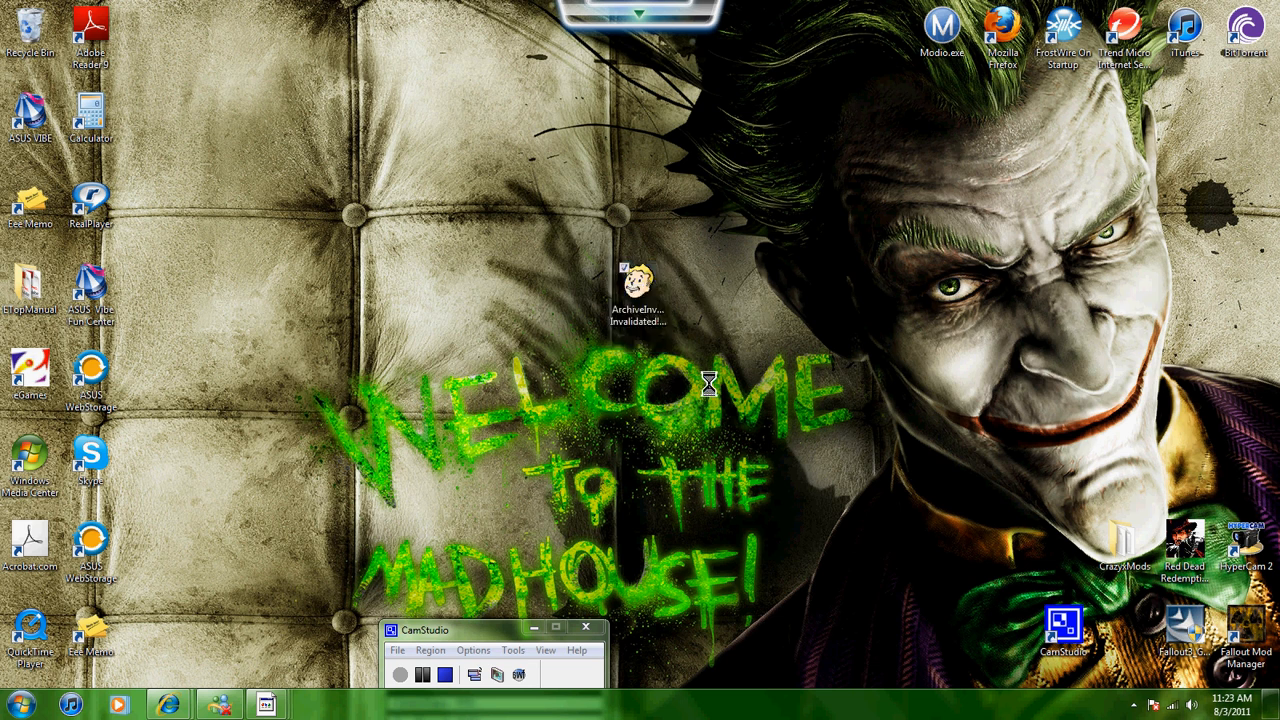
{"action": "double_click", "coordinate": [636, 280]}
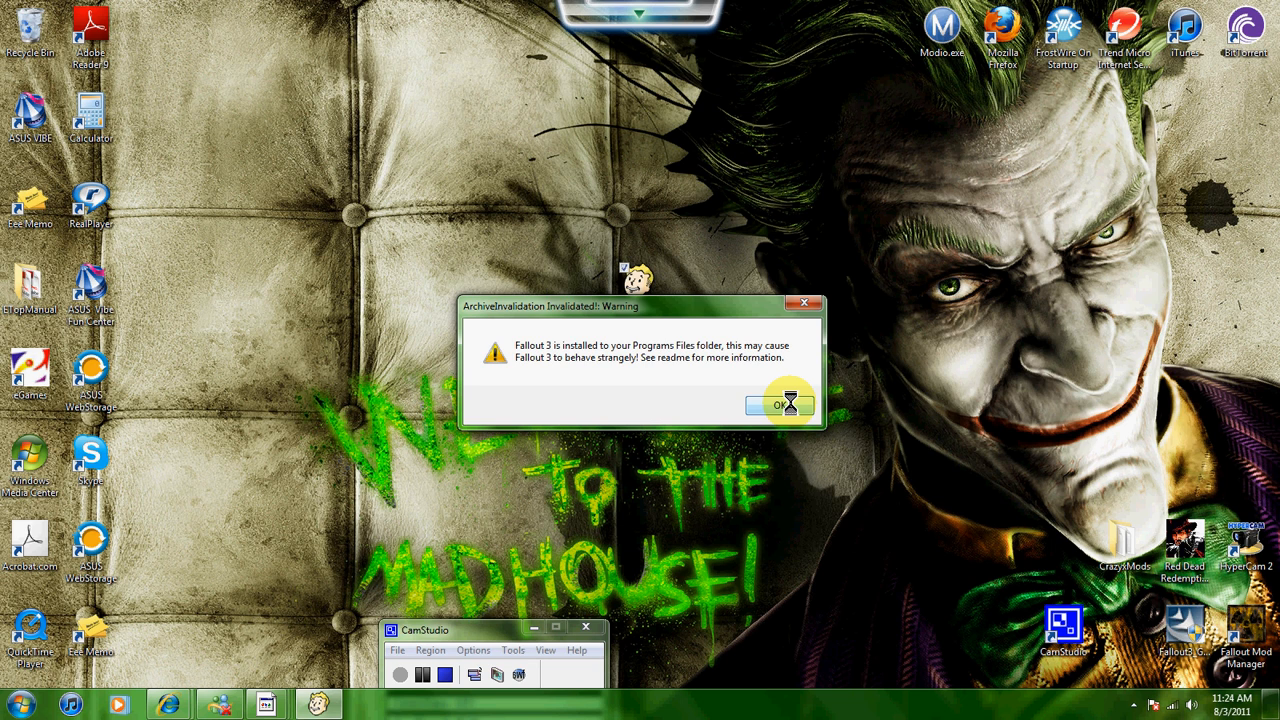
Acknowledge the warning, activate archive invalidation for Fallout 3, then close the tool.
{"action": "left_click", "coordinate": [780, 404]}
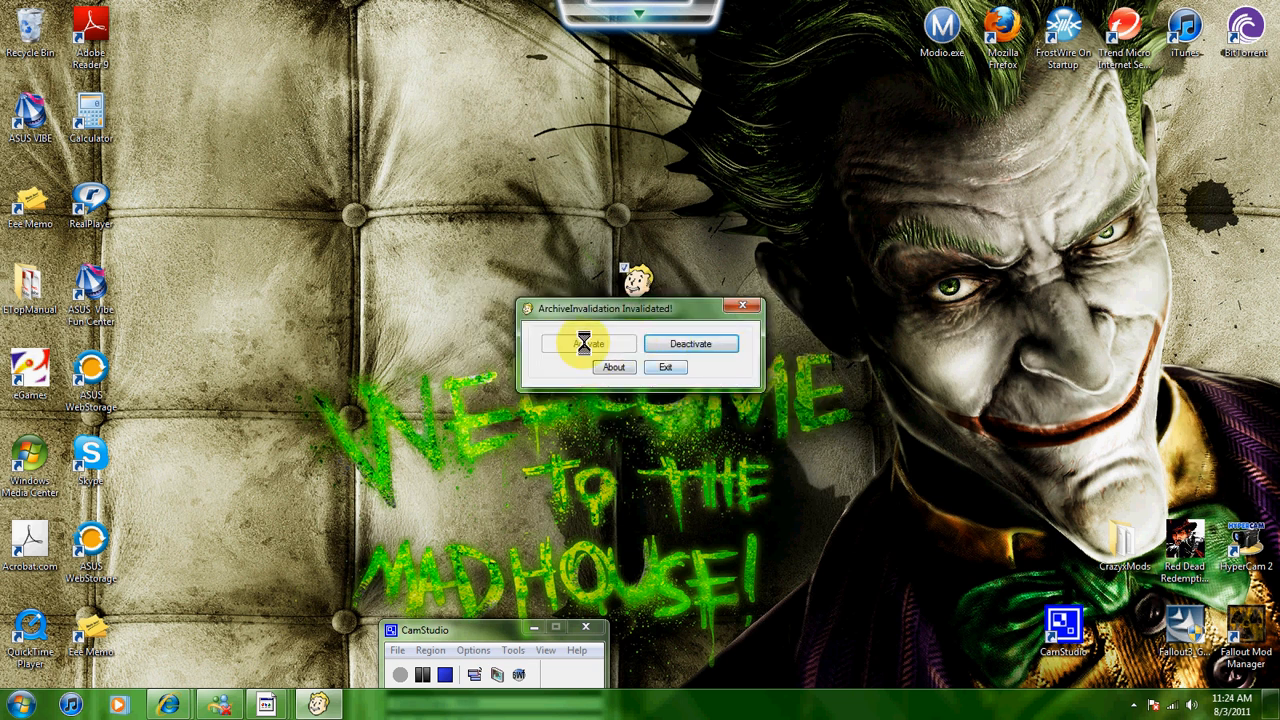
{"action": "left_click", "coordinate": [588, 344]}
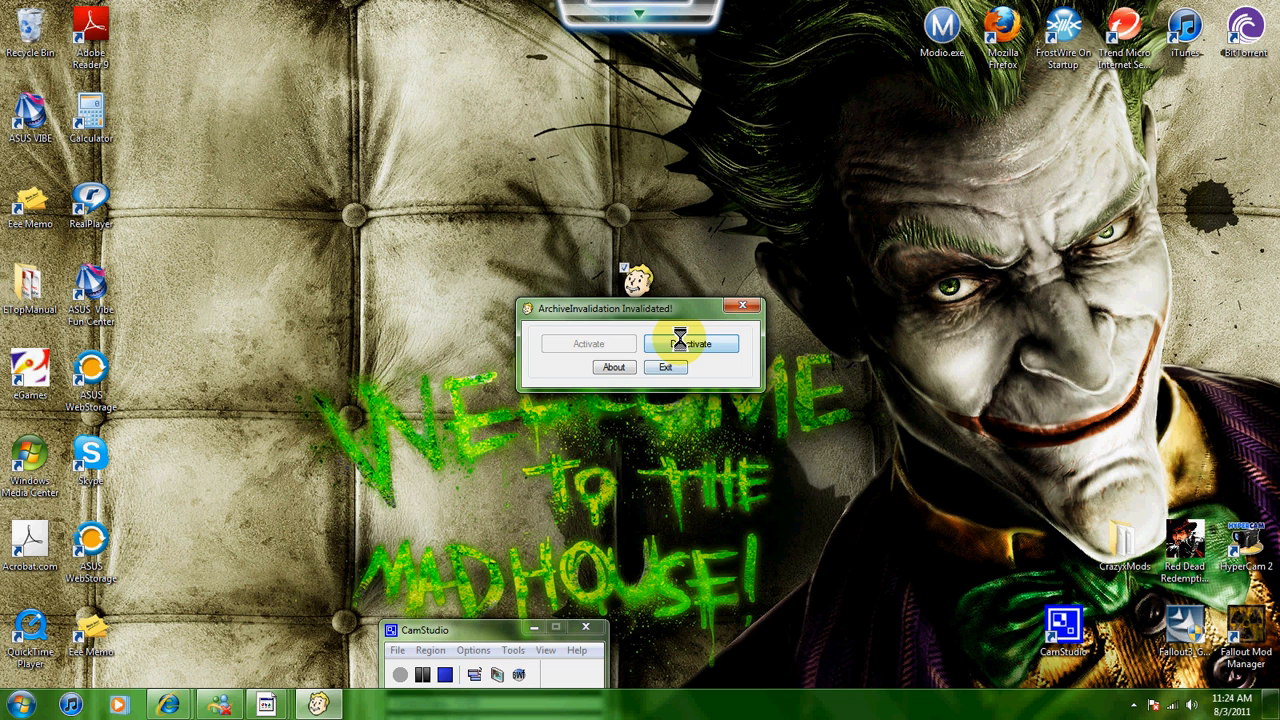
{"action": "left_click", "coordinate": [690, 344]}
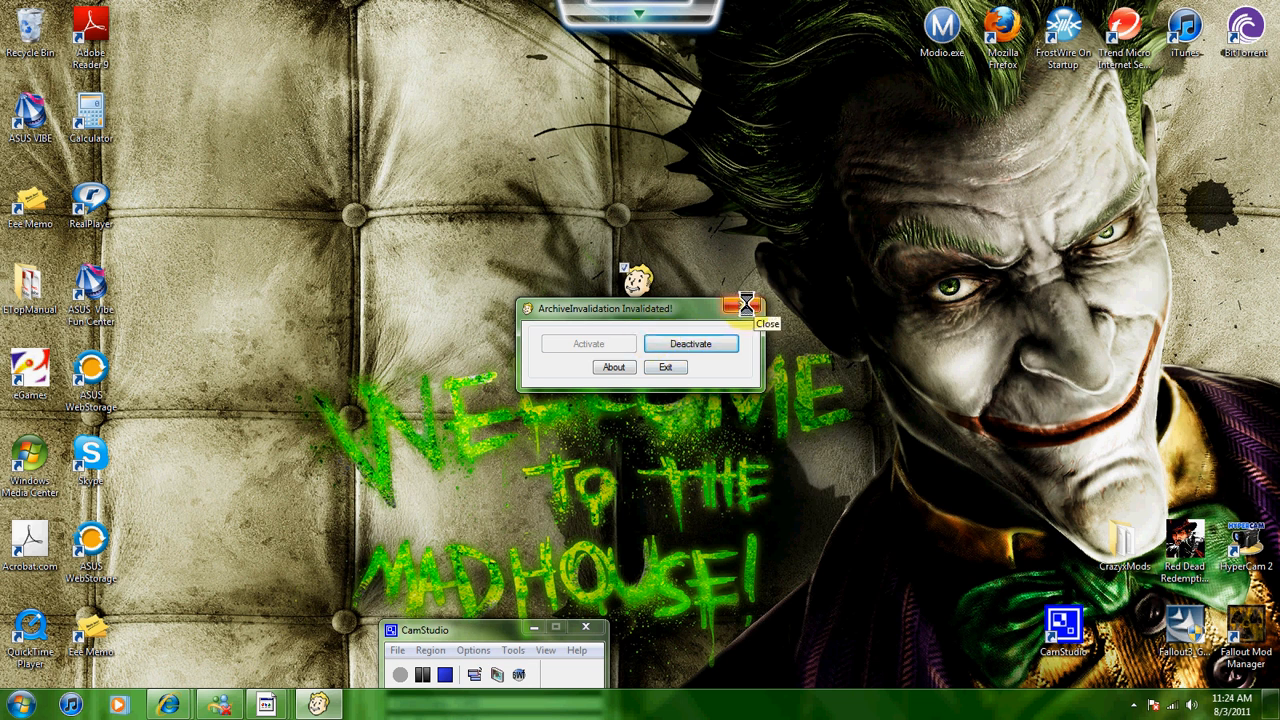
{"action": "left_click", "coordinate": [752, 308]}
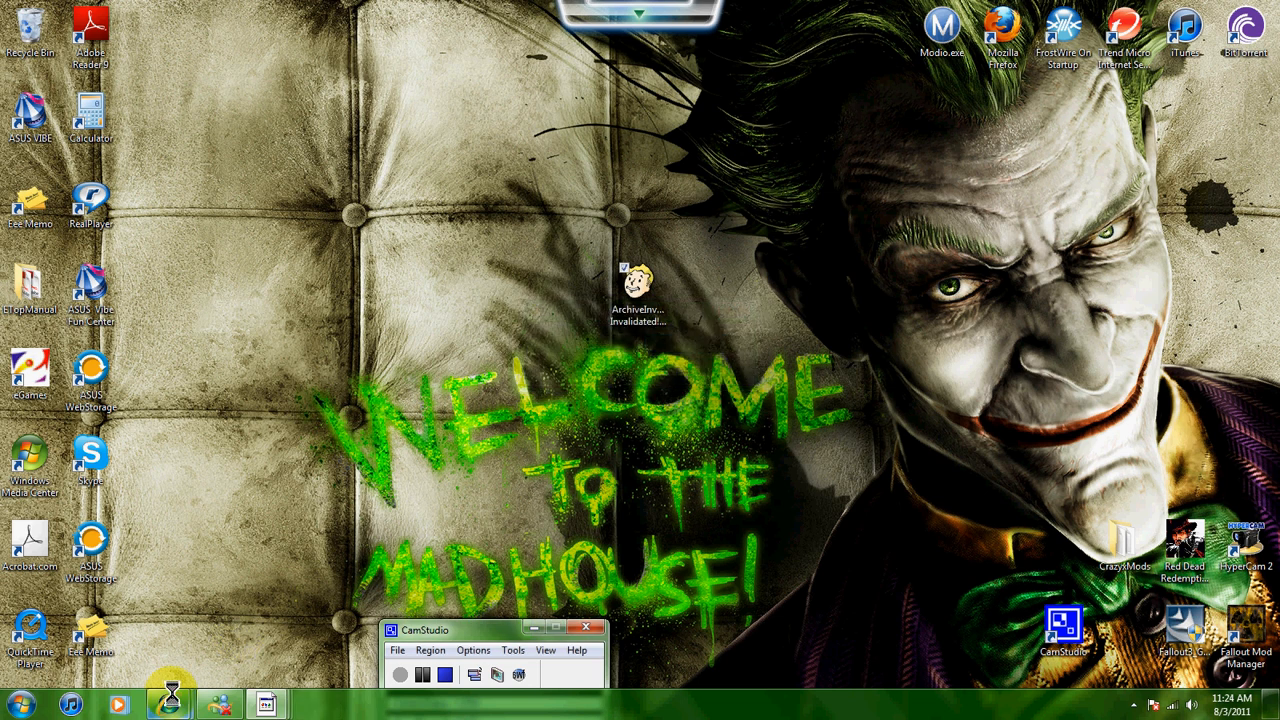